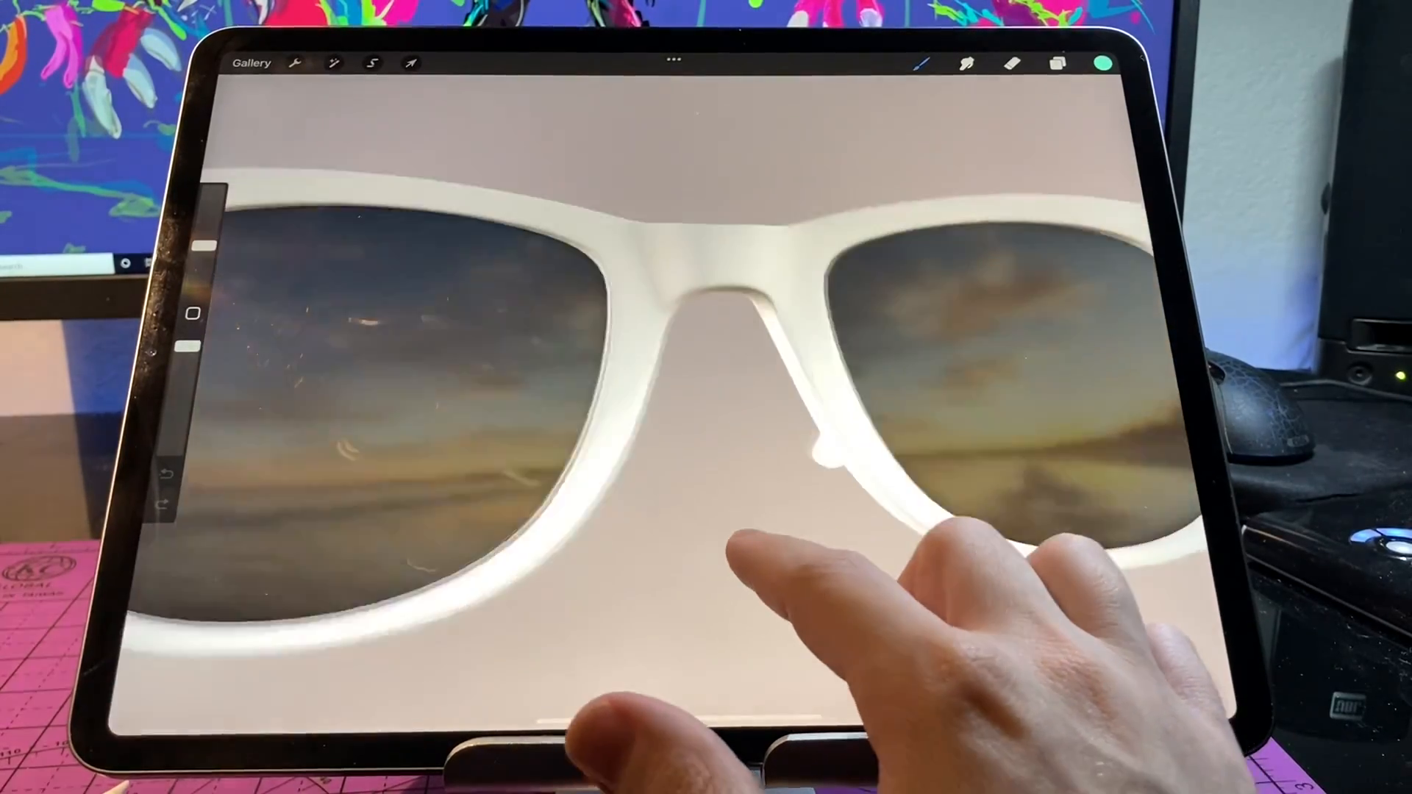
Open the Lighting Studio from the 3D actions via Edit lighting & environment.
left_click(292, 61)
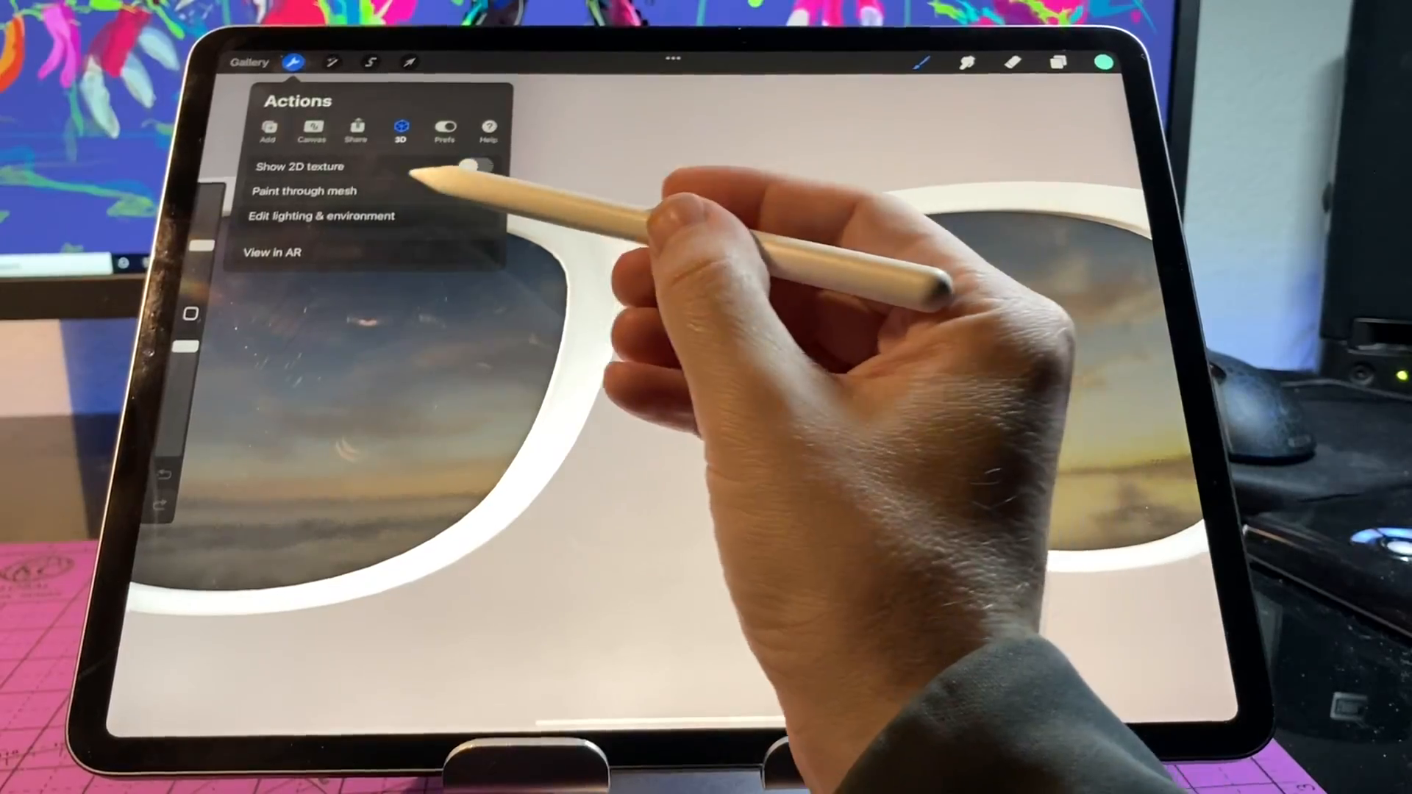
left_click(318, 215)
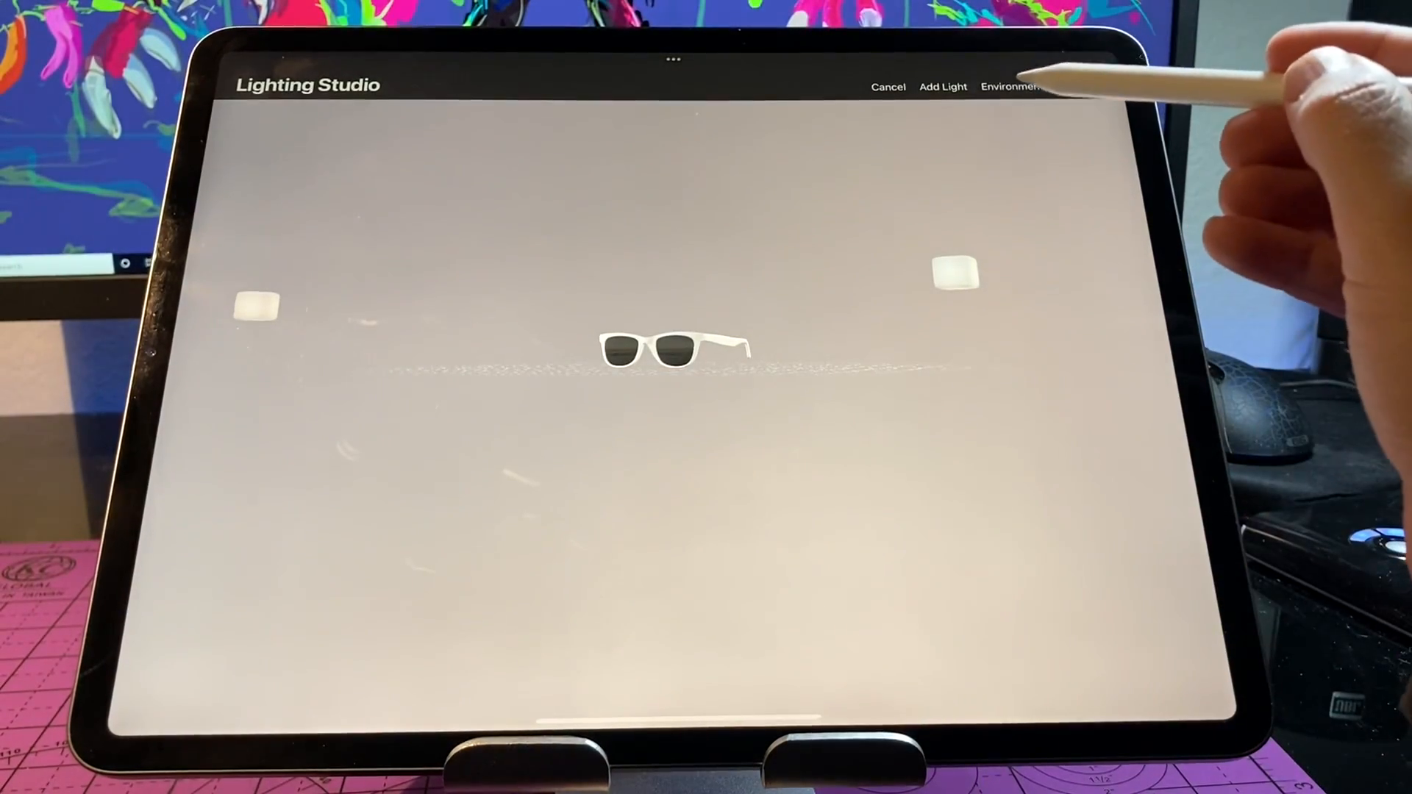
Preview the sunglasses under the Industrial, Portside, Sunrise and other environment presets.
left_click(1012, 87)
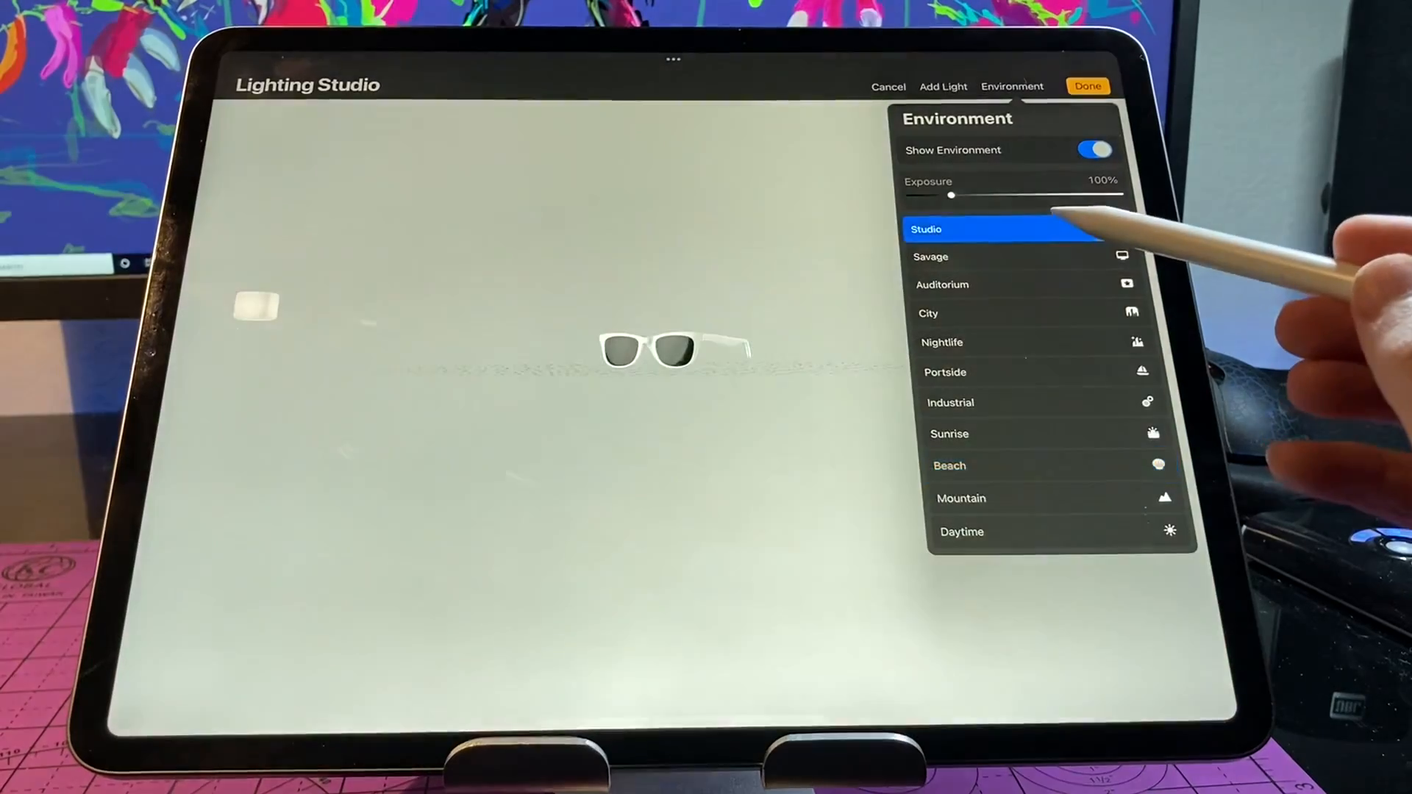
left_click(942, 284)
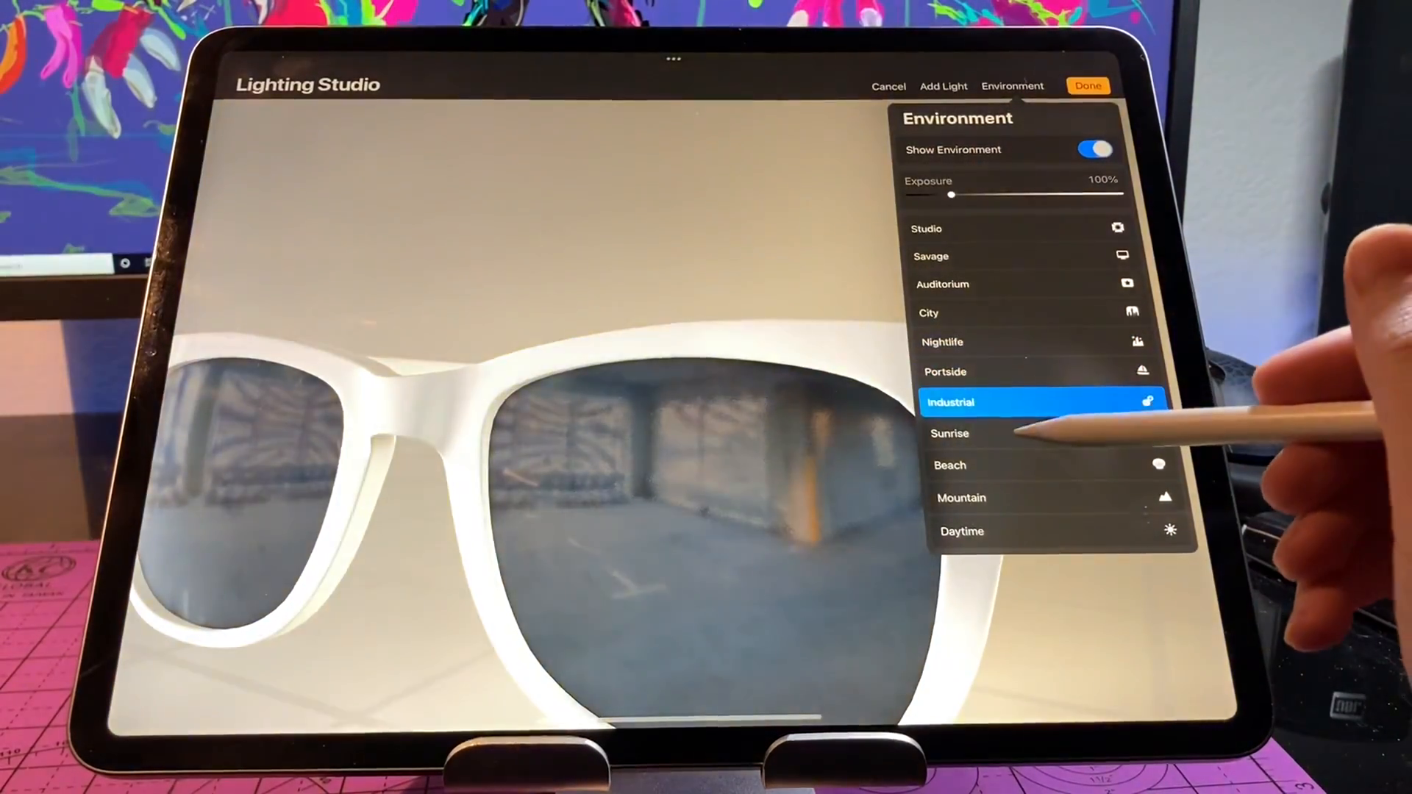
left_click(945, 372)
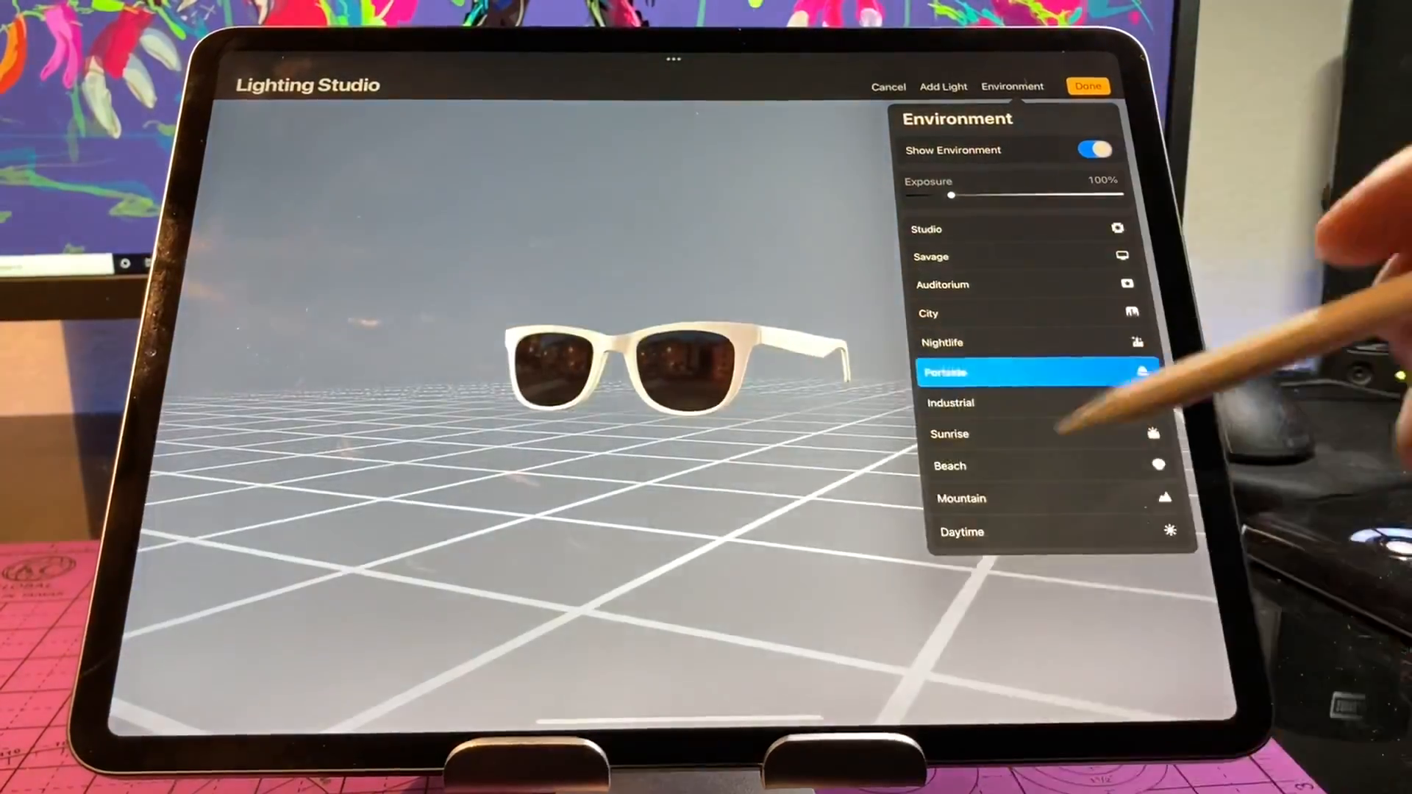
left_click(950, 434)
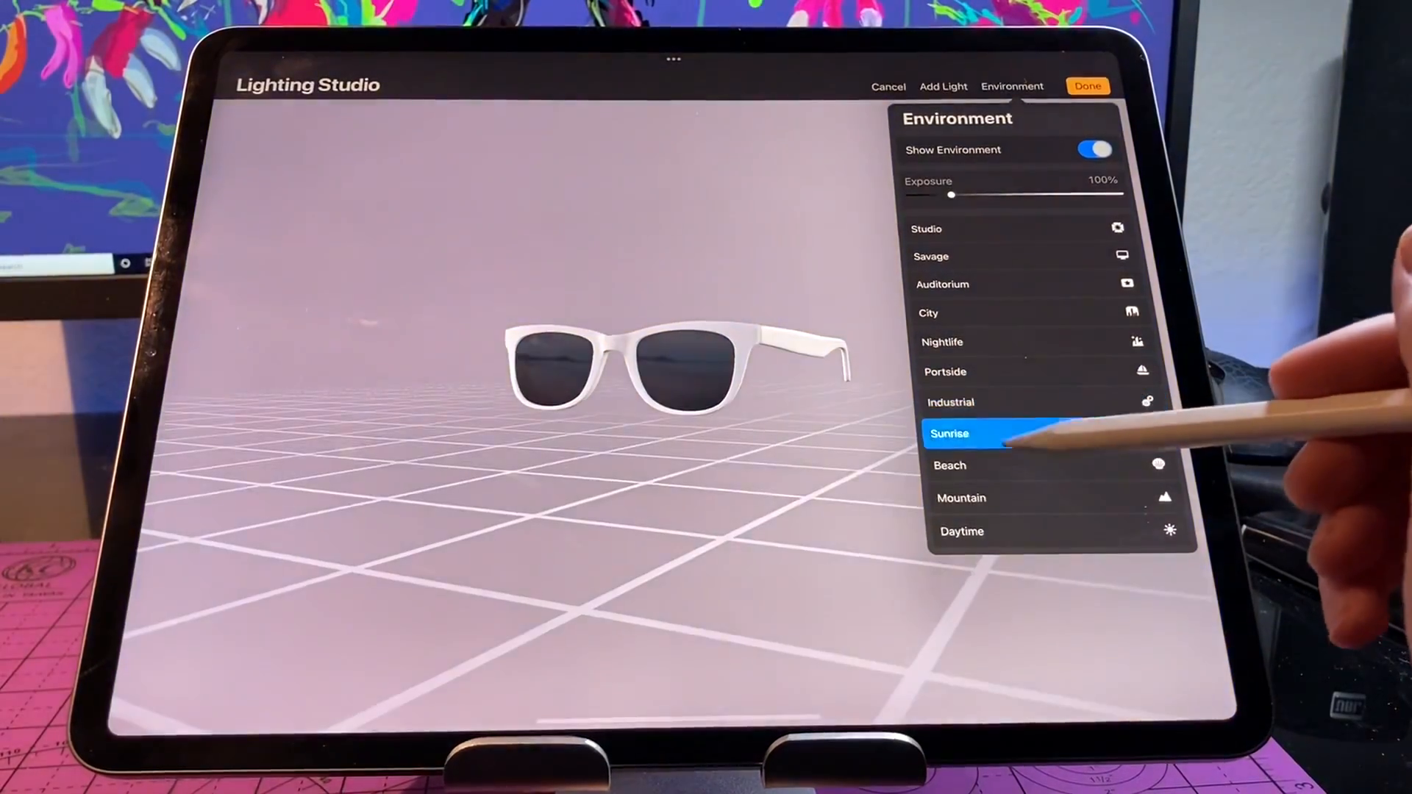
left_click(990, 498)
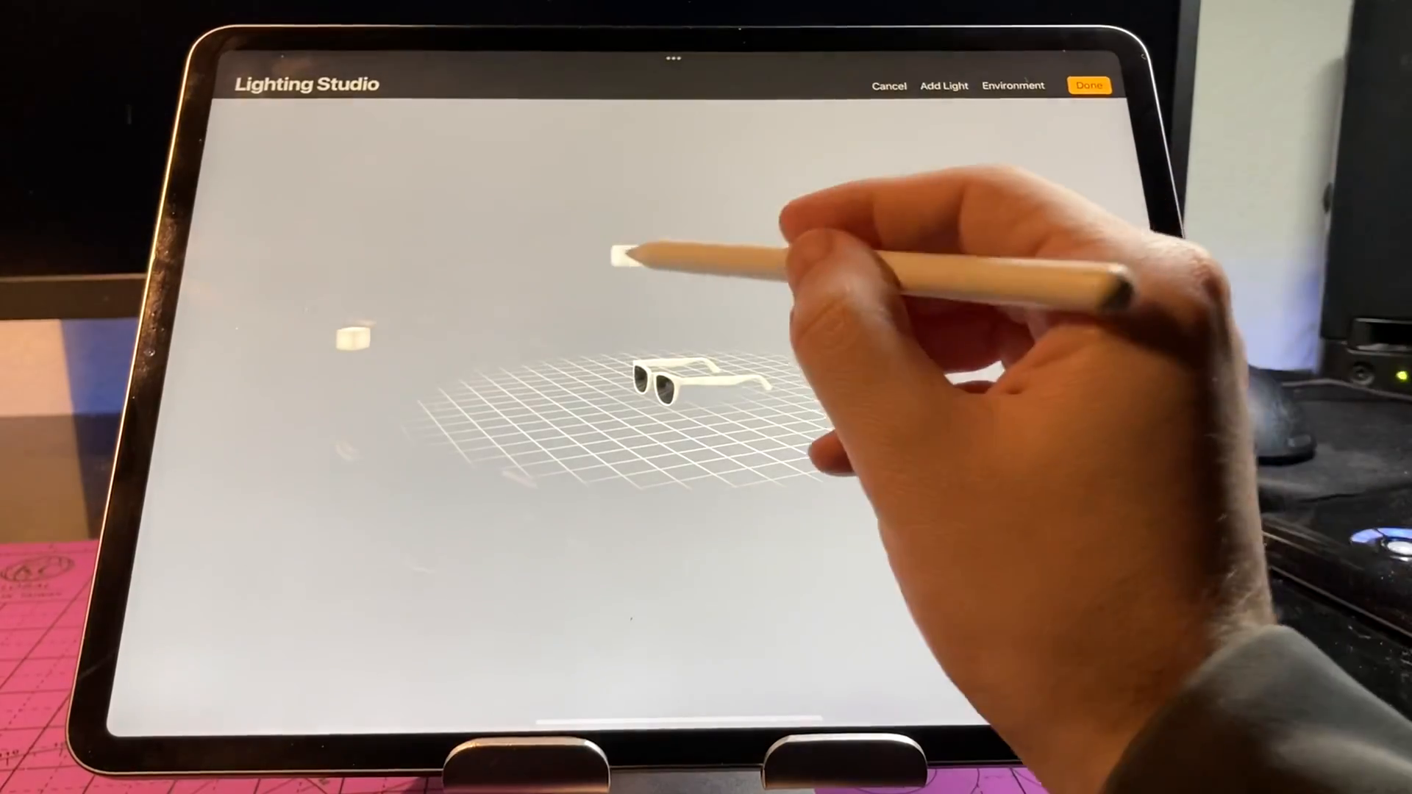
Confirm the lighting with Done and return to the close-up sunglasses canvas.
left_click(1088, 85)
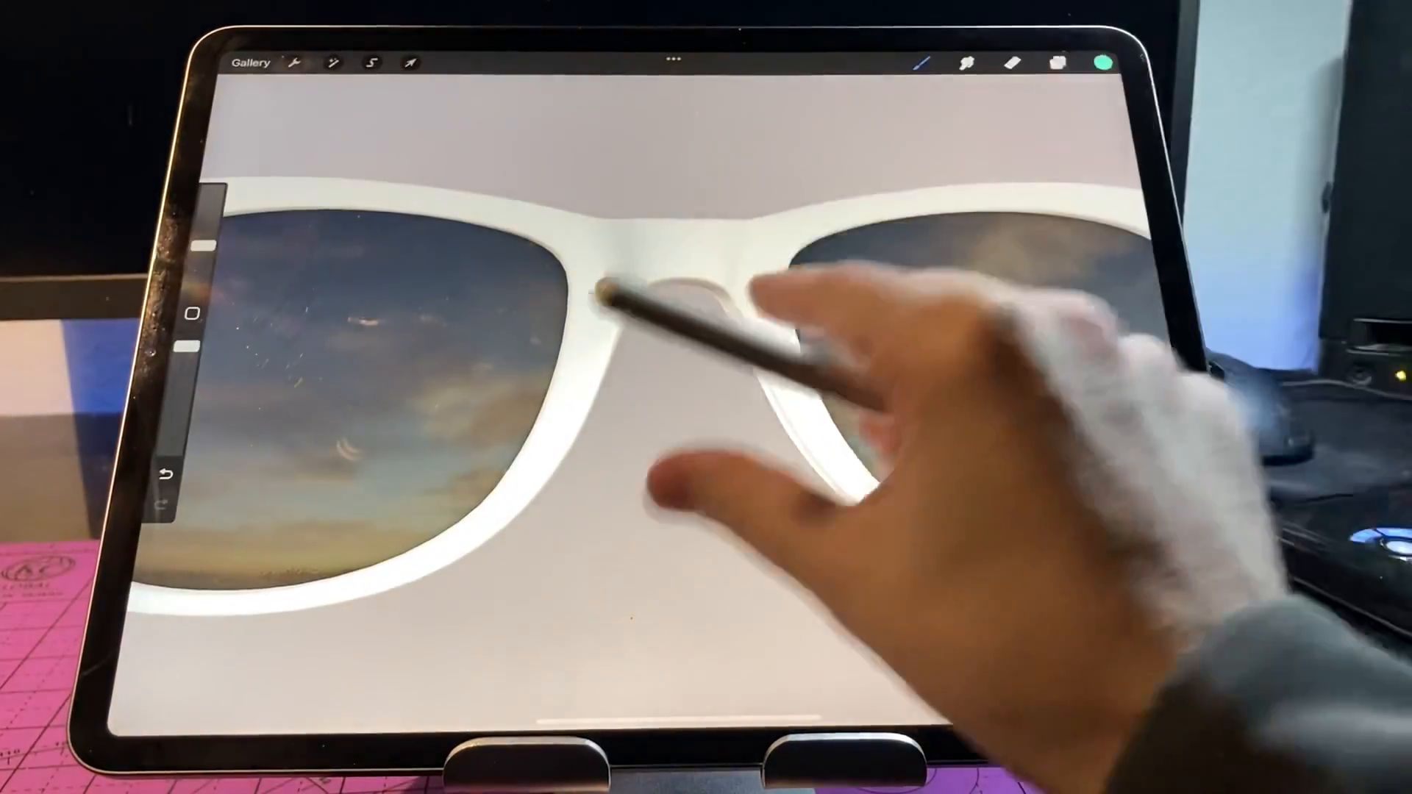